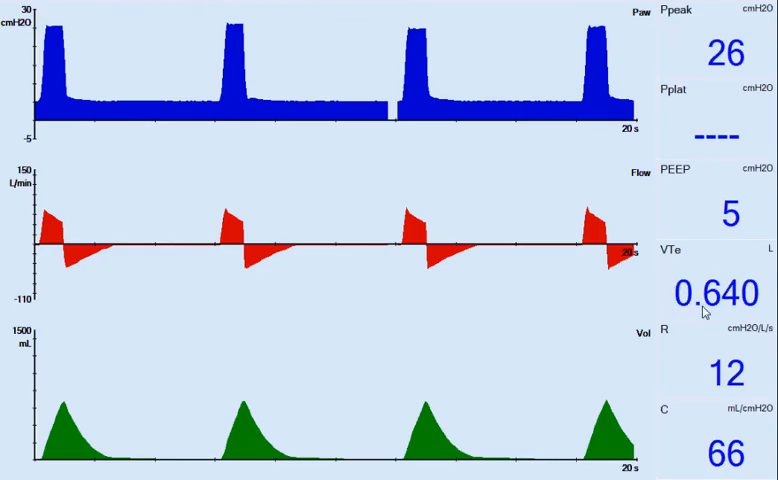
mouse_move(703, 230)
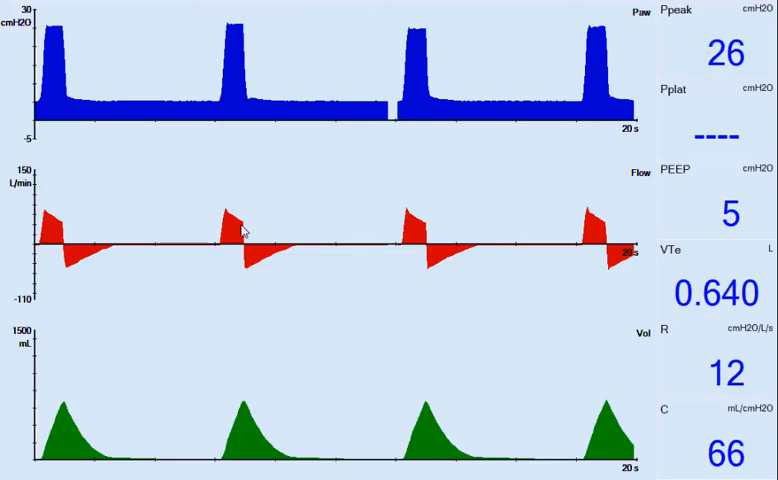
mouse_move(253, 230)
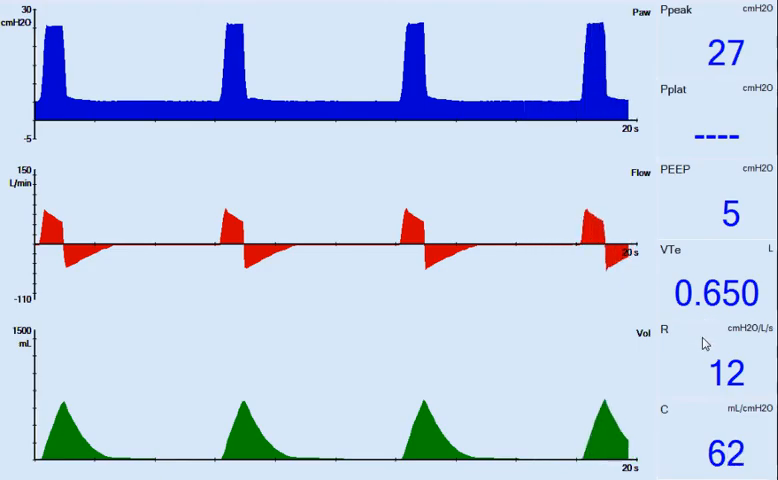
mouse_move(579, 351)
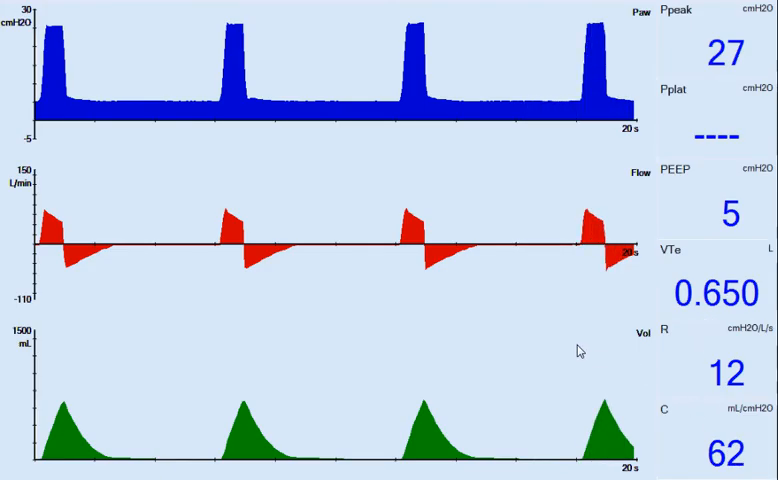